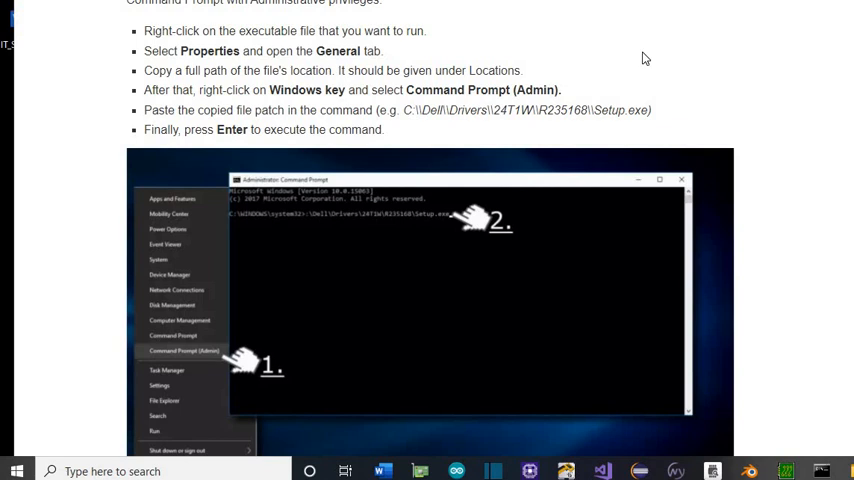
pyautogui.moveTo(198, 292)
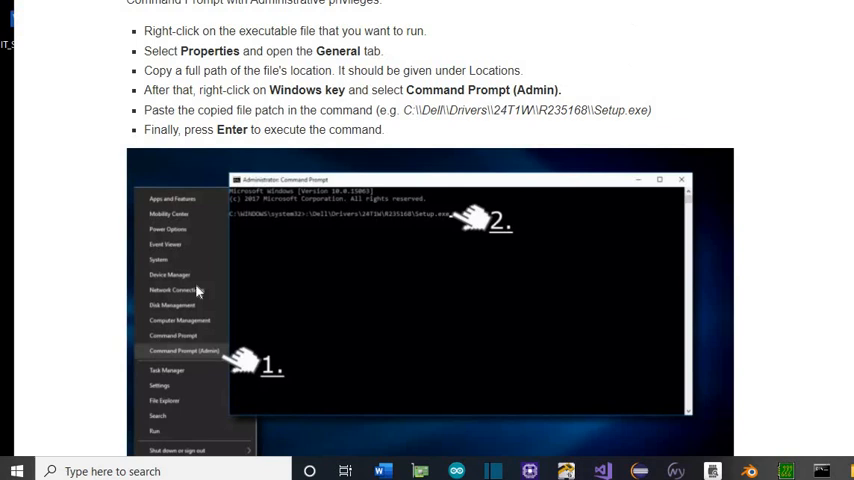
pyautogui.moveTo(44, 386)
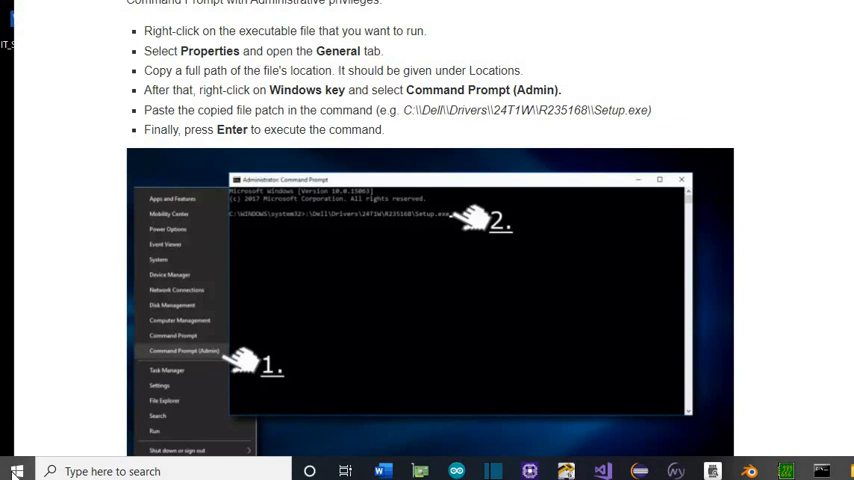
# - Search 'cmd' from Start and launch Command Prompt as administrator
pyautogui.click(14, 472)
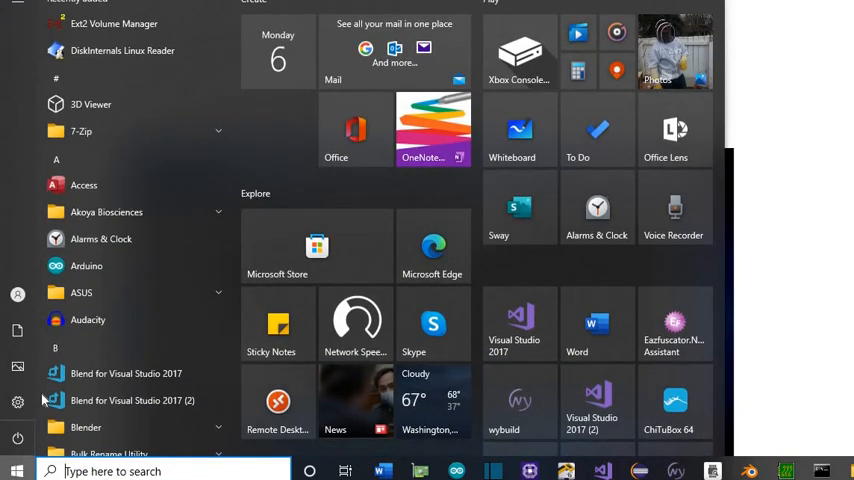
pyautogui.write('cmd')
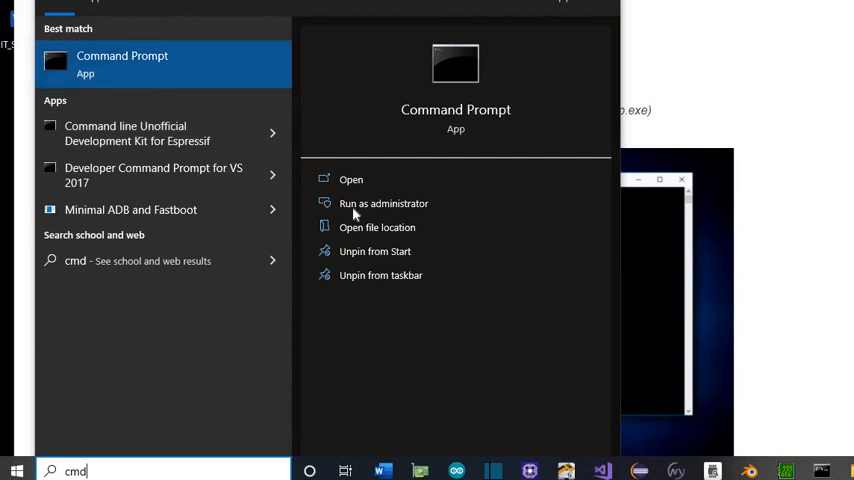
pyautogui.moveTo(192, 112)
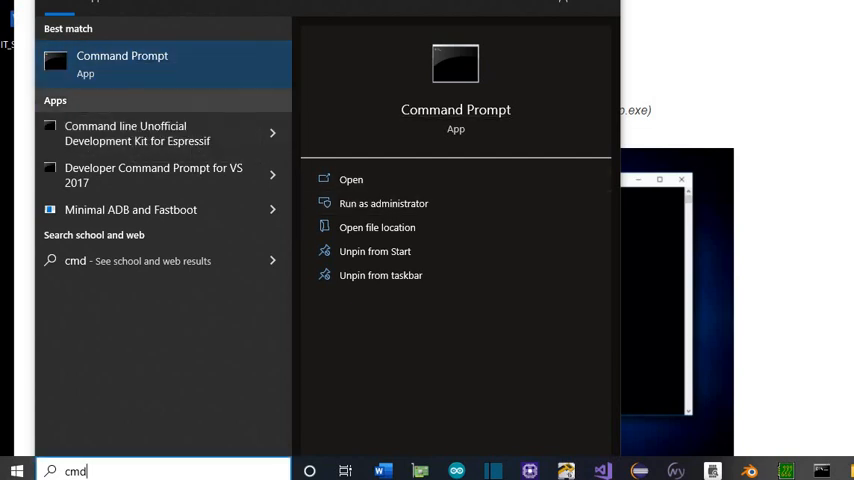
pyautogui.click(384, 204)
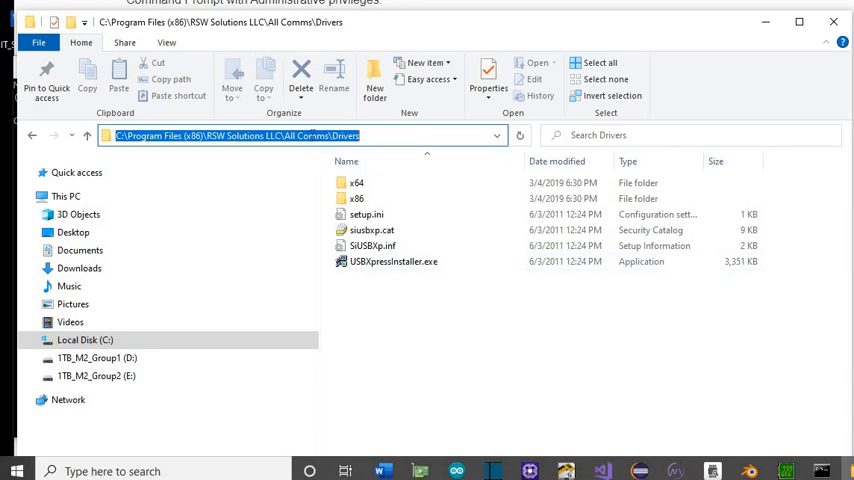
# - Copy the Drivers folder path under RSW Solutions LLC\All Comms from the address bar
pyautogui.rightClick(230, 136)
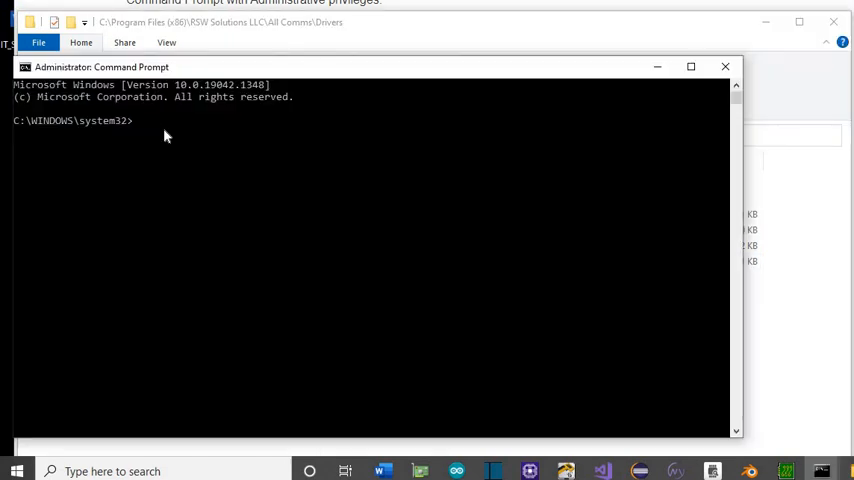
pyautogui.moveTo(156, 132)
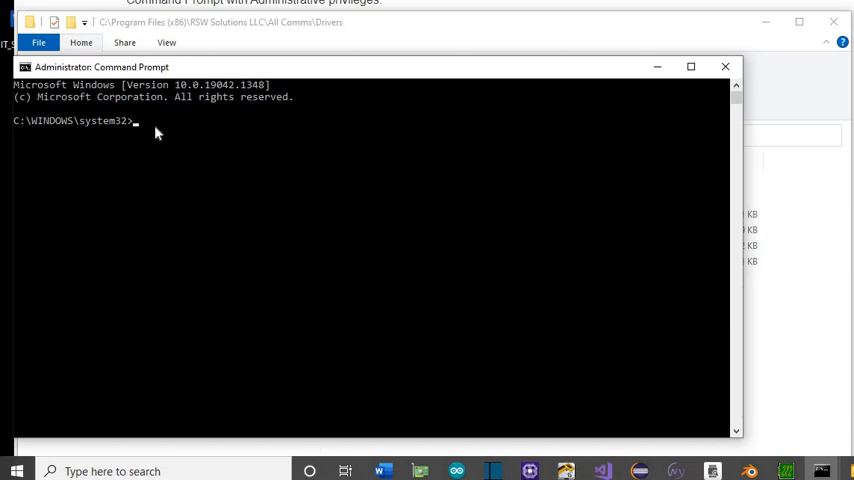
# - Change directory to the Drivers folder and list its files with dir
pyautogui.write('cd')
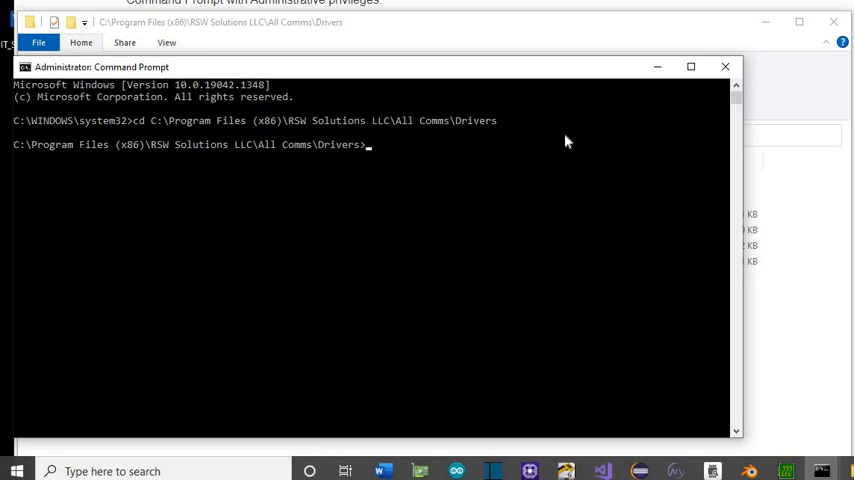
pyautogui.write('dir')
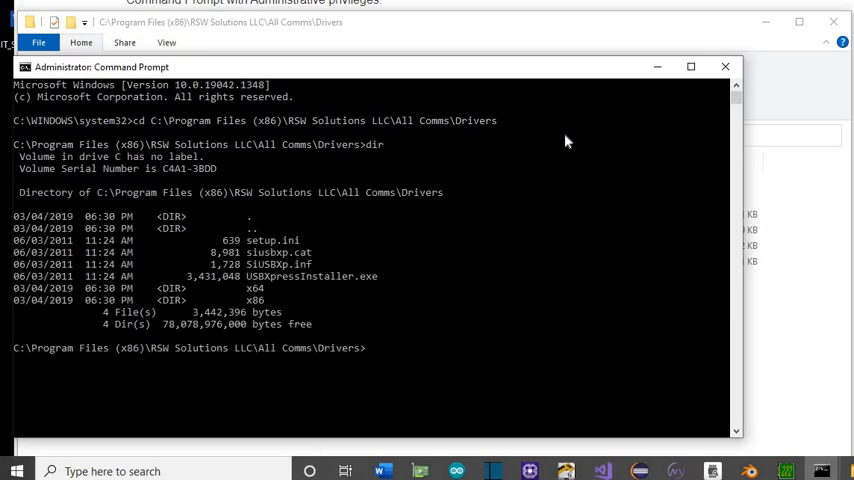
# - Enter the usbxpressinstaller command to launch the USBXpress installer
pyautogui.write('us')
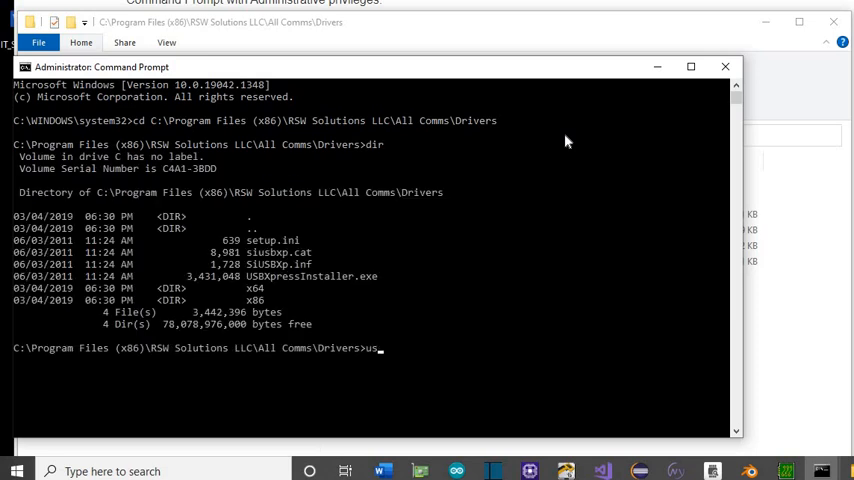
pyautogui.write('bxp')
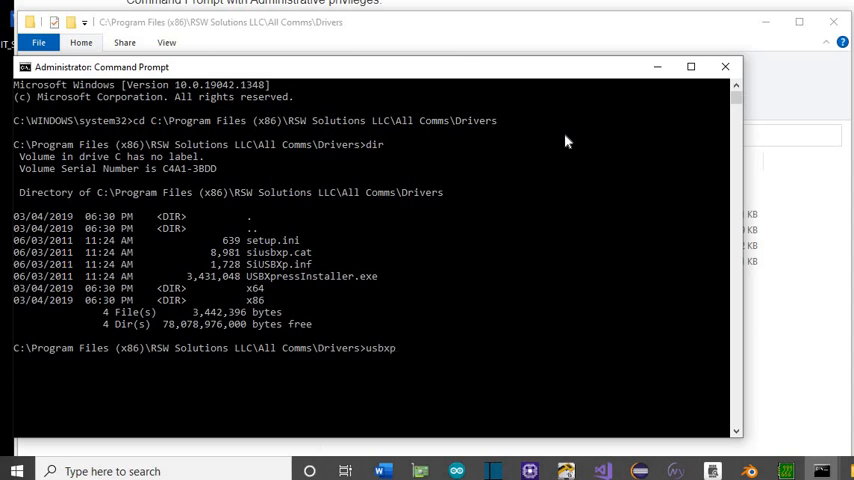
pyautogui.write('ressinstaller')
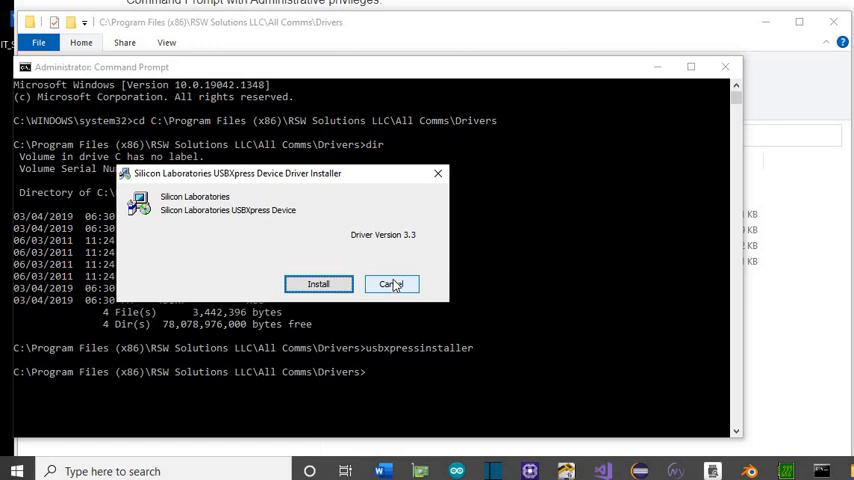
# - Cancel the Silicon Laboratories USBXpress device driver installer dialog
pyautogui.click(392, 284)
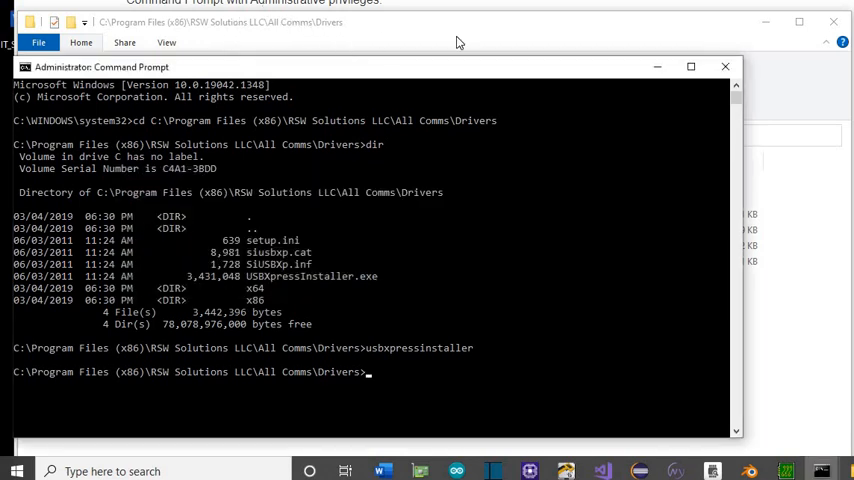